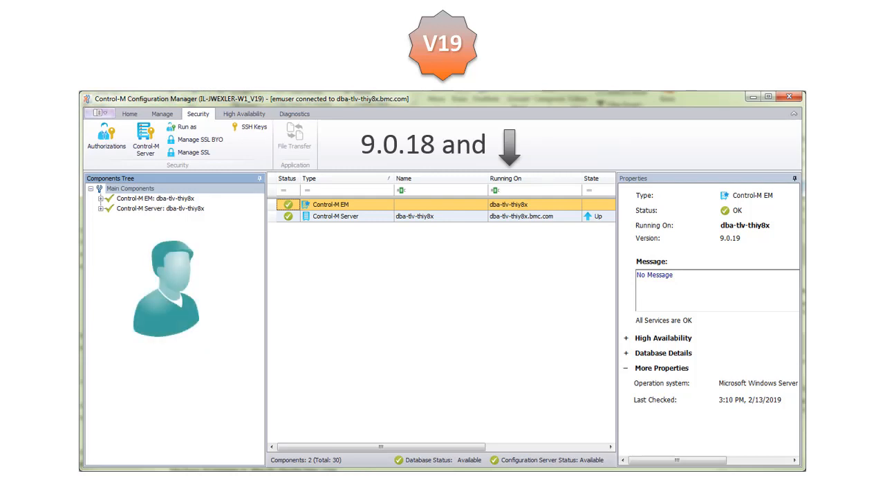
- Run ctm conf authorization:role::get AdminGroup, redirecting the output to c:\tmp\dev1role.json
{"action": "left_click", "coordinate": [105, 137]}
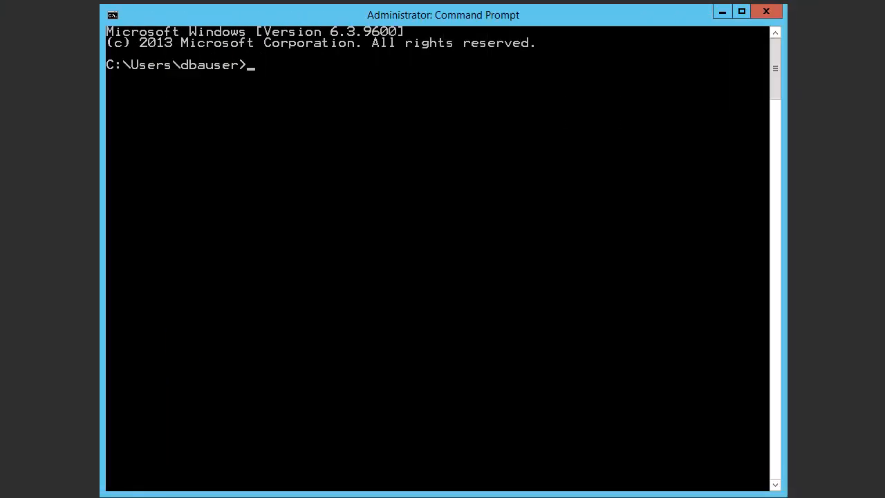
{"action": "type", "text": "c"}
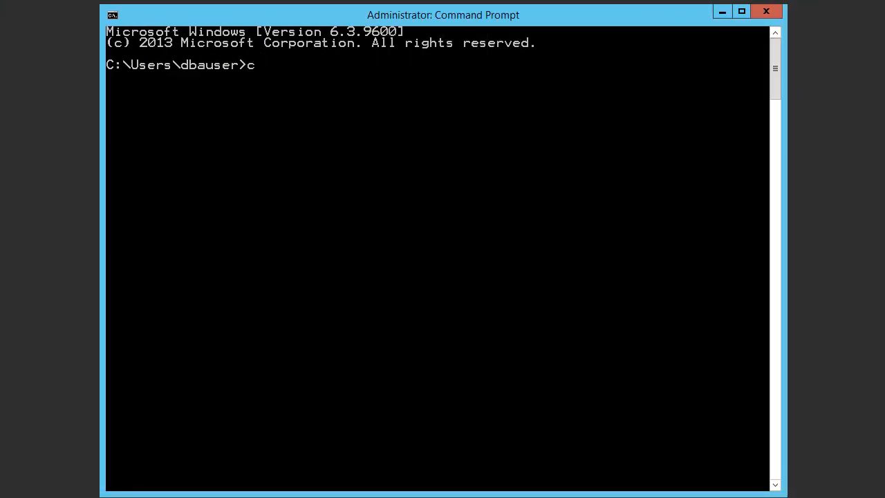
{"action": "type", "text": "tm conf authorization:"}
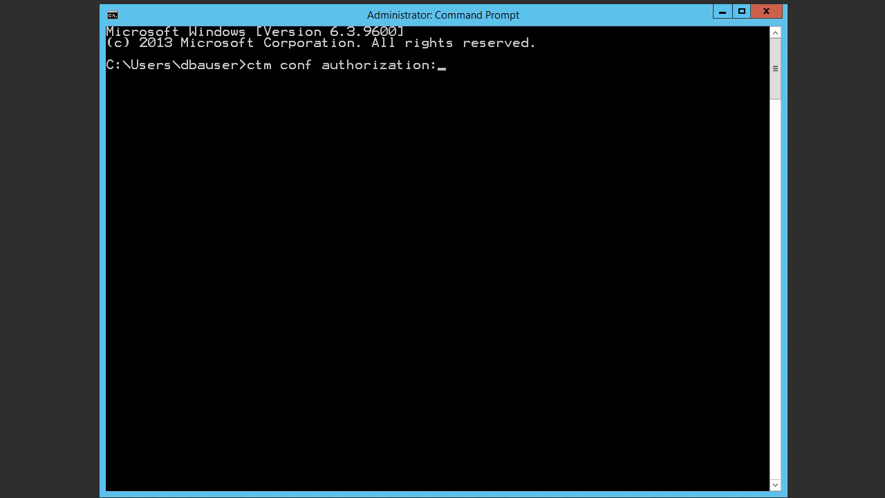
{"action": "type", "text": "role::get"}
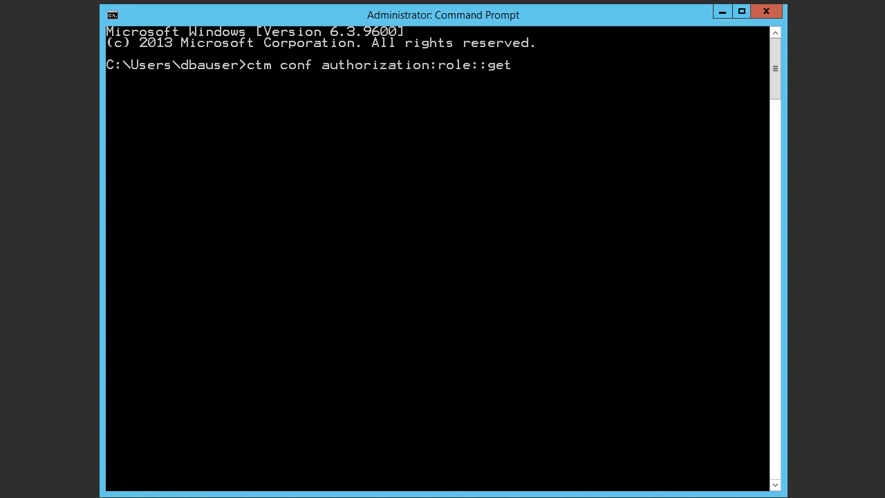
{"action": "type", "text": "AdminGroup"}
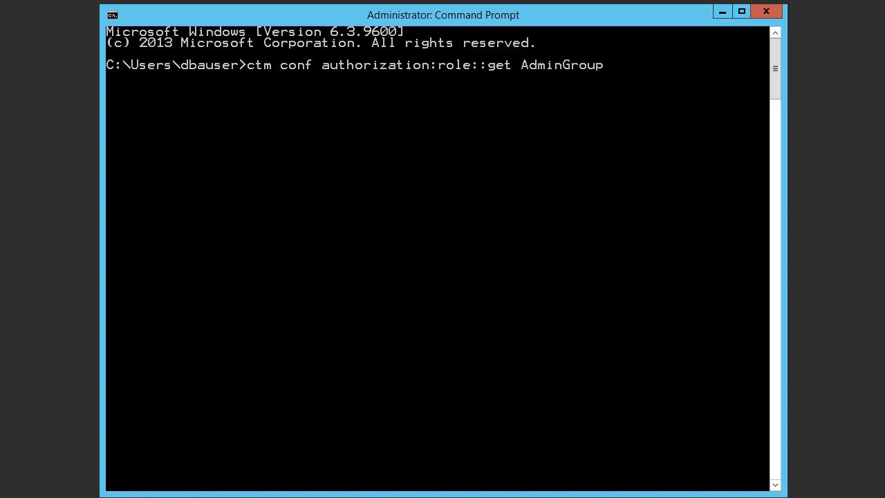
{"action": "type", "text": "> c:"}
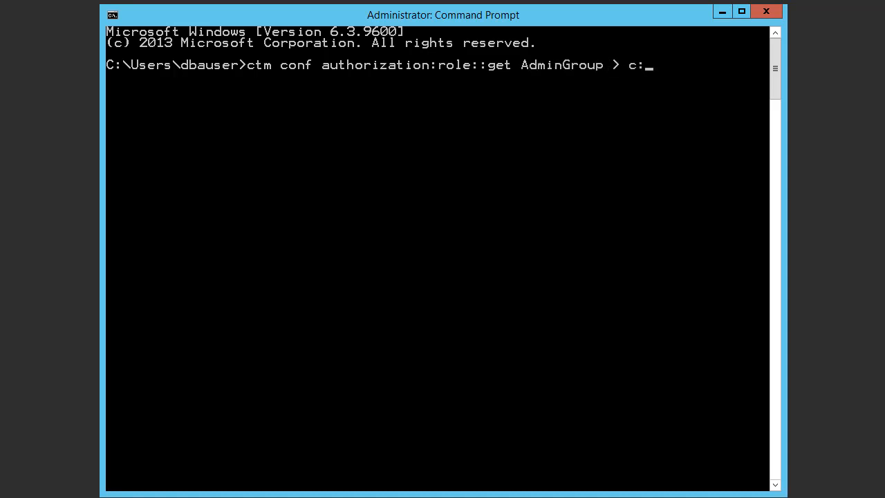
{"action": "type", "text": "\\tmp\\"}
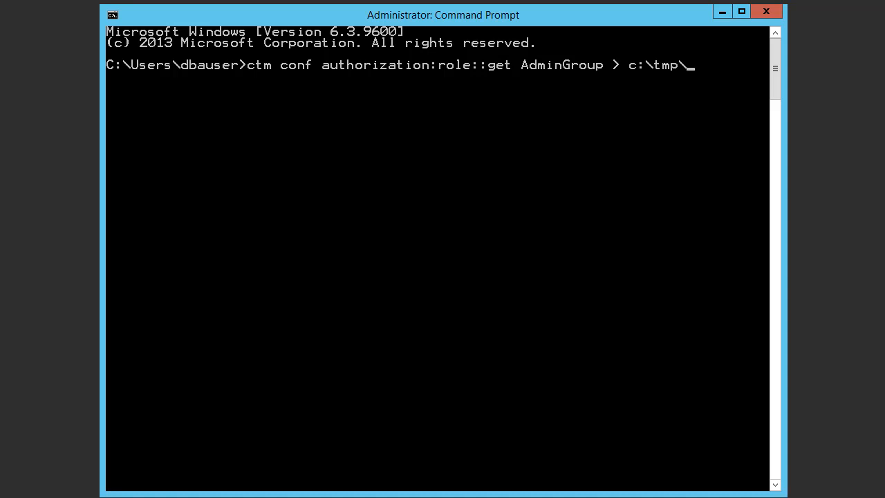
{"action": "type", "text": "dev1role"}
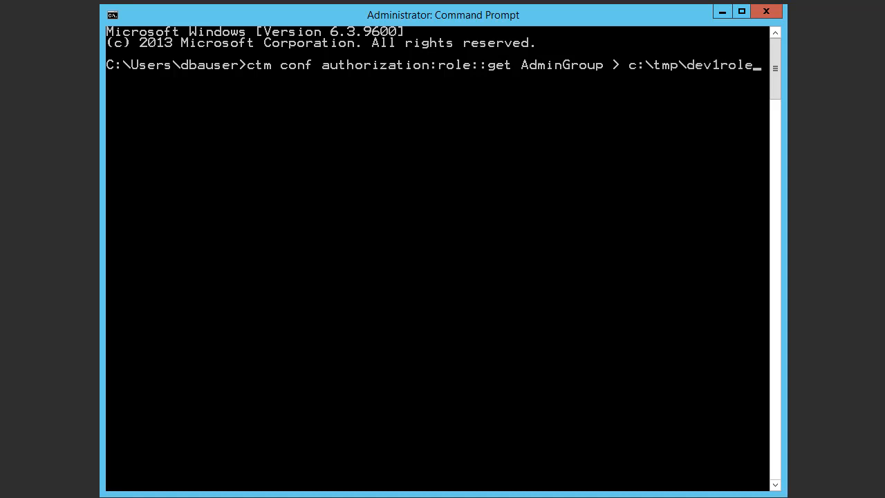
{"action": "type", "text": ".json"}
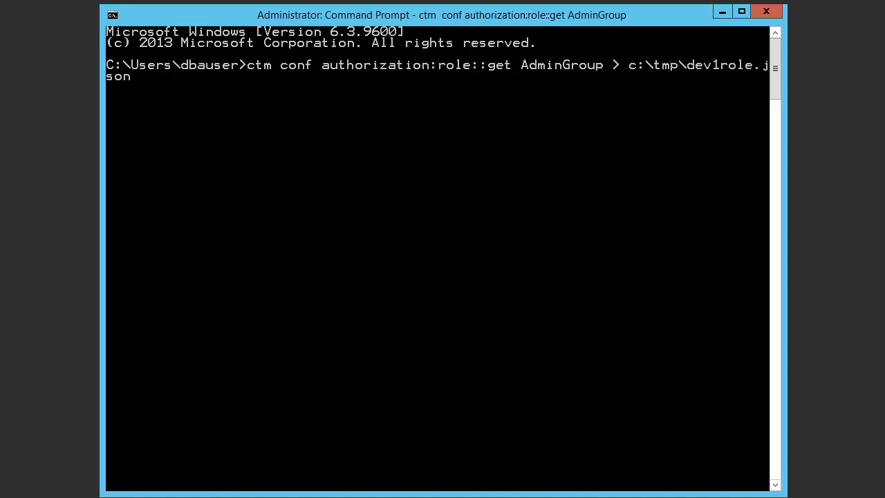
{"action": "key", "text": "Enter"}
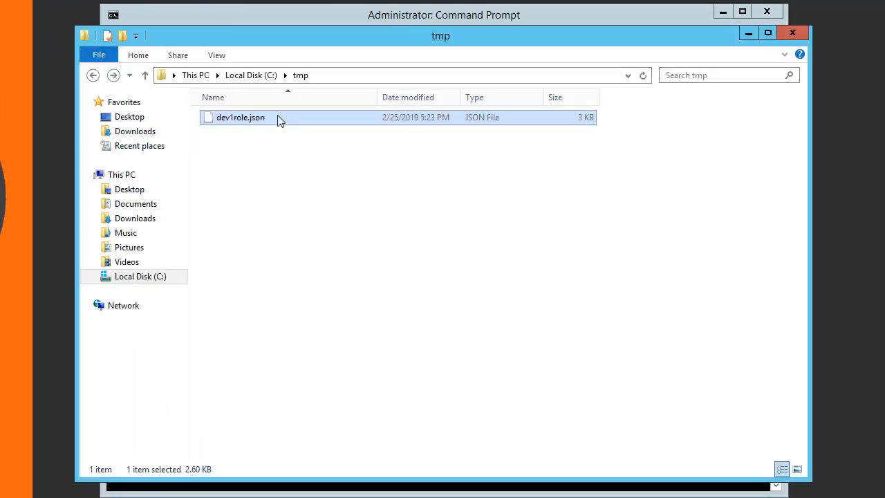
- Edit c:\tmp\dev1role.json in Notepad++ via its right-click menu
{"action": "right_click", "coordinate": [240, 117]}
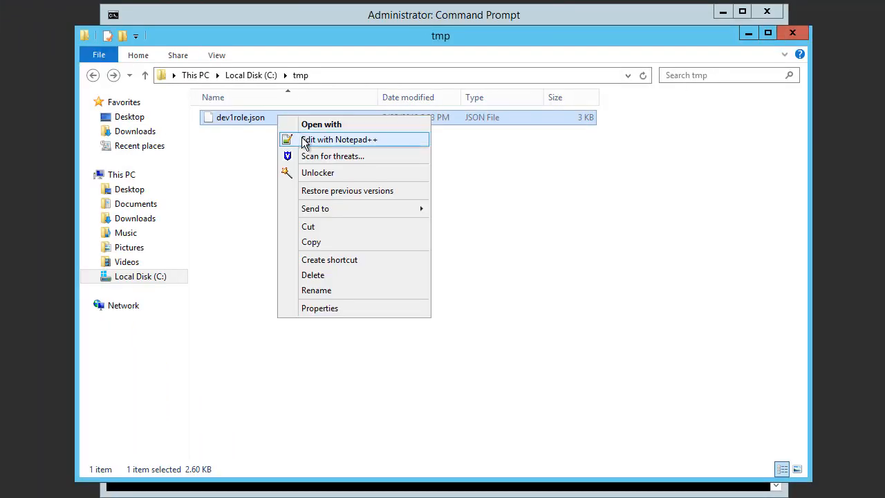
{"action": "left_click", "coordinate": [340, 138]}
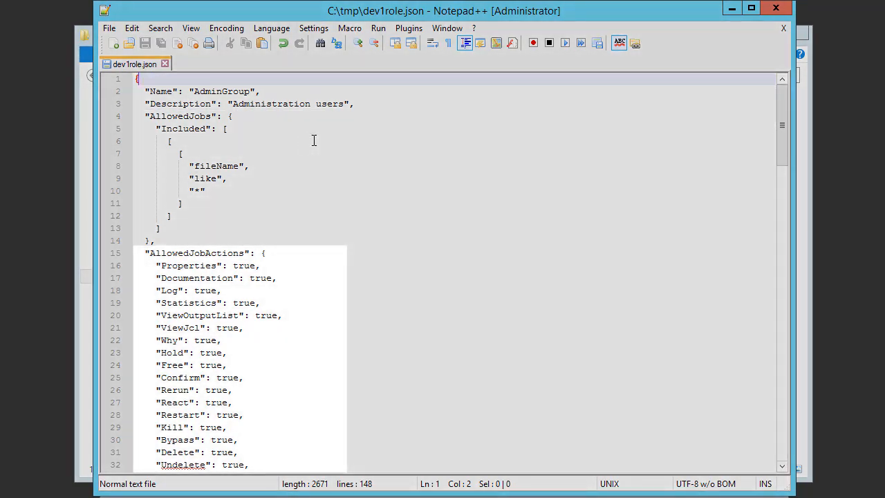
{"action": "scroll", "scroll_direction": "down", "scroll_amount": 3}
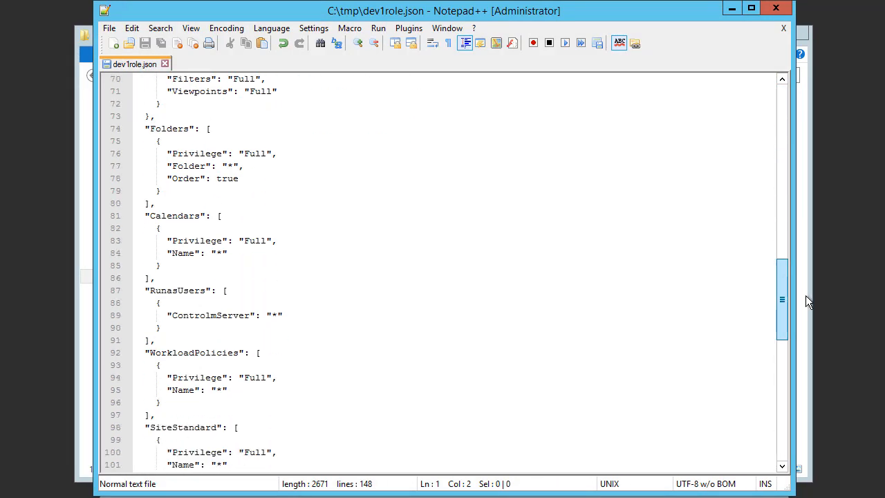
{"action": "scroll", "scroll_direction": "down", "scroll_amount": 3}
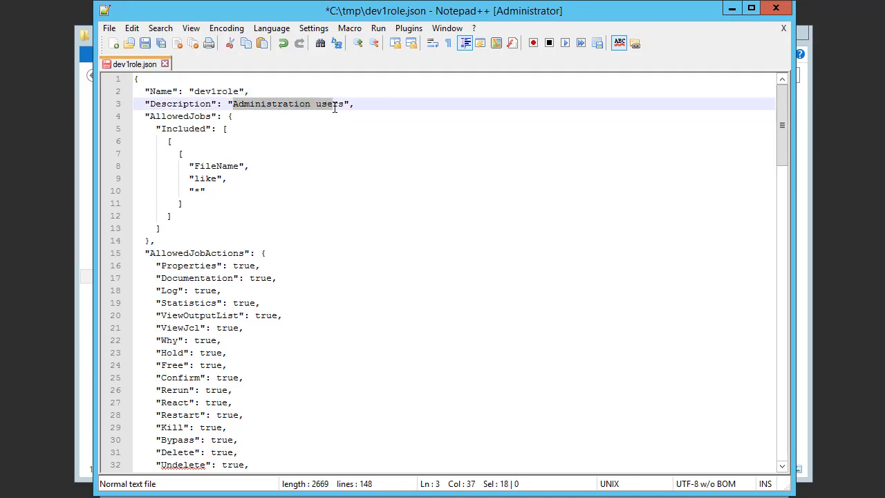
- Describe the role as 'role for developers in application team 1' and restrict jobs to appteam1*
{"action": "type", "text": "role for developers in application team 1"}
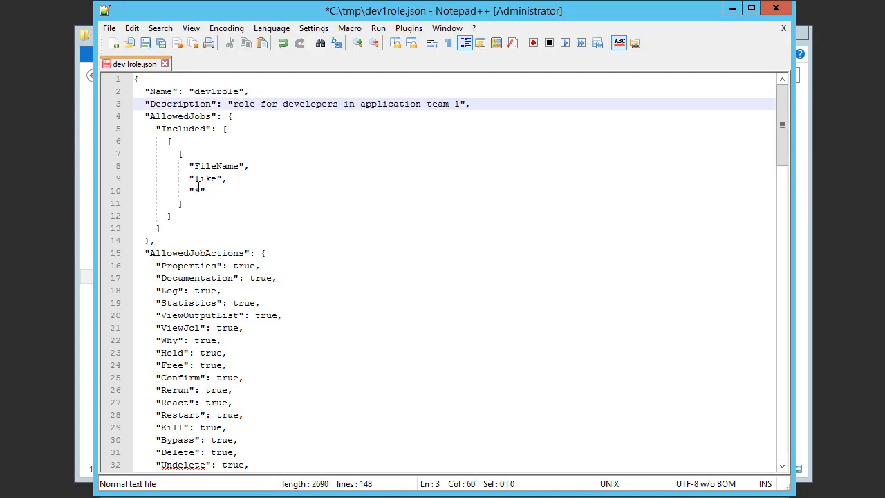
{"action": "type", "text": "appteam1*"}
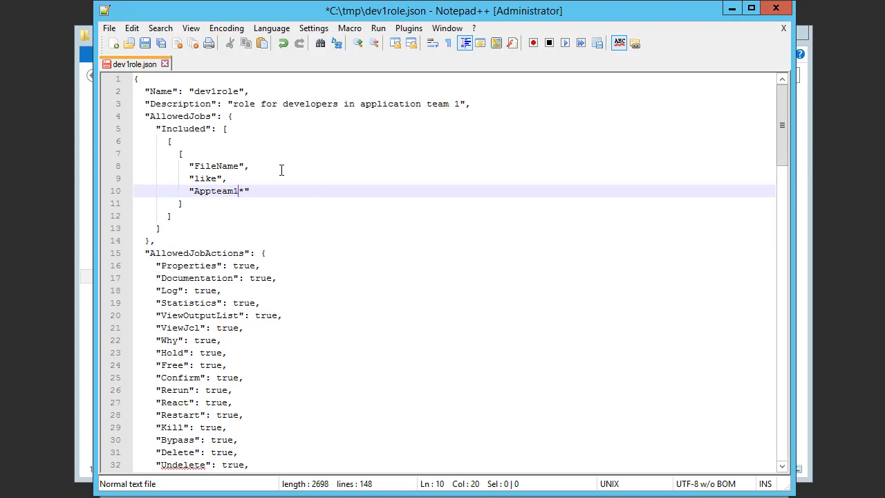
{"action": "left_click", "coordinate": [144, 43]}
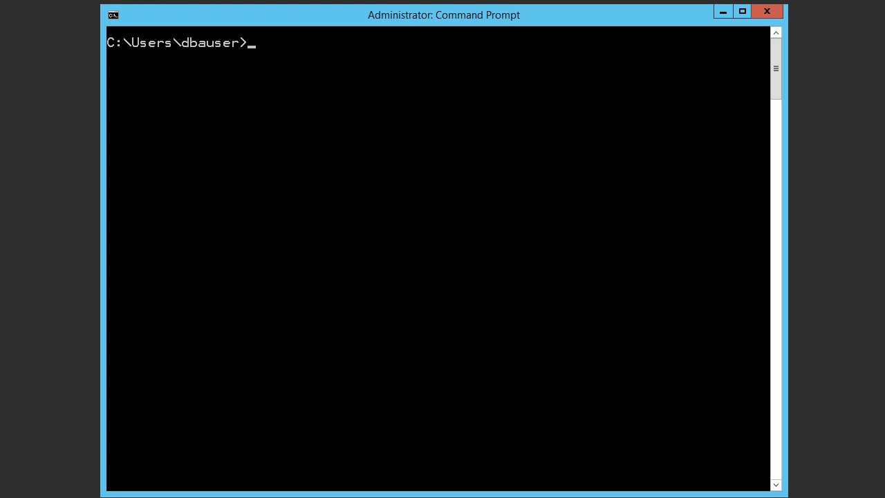
- Run ctm conf authorization:role::add c:\tmp\dev1role.json to create the new role
{"action": "type", "text": "ctm conf authorization"}
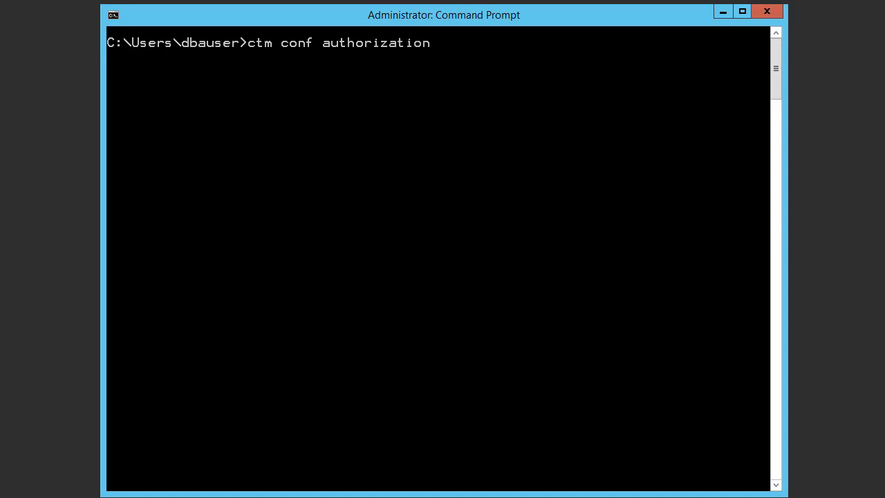
{"action": "type", "text": ":role::add c:"}
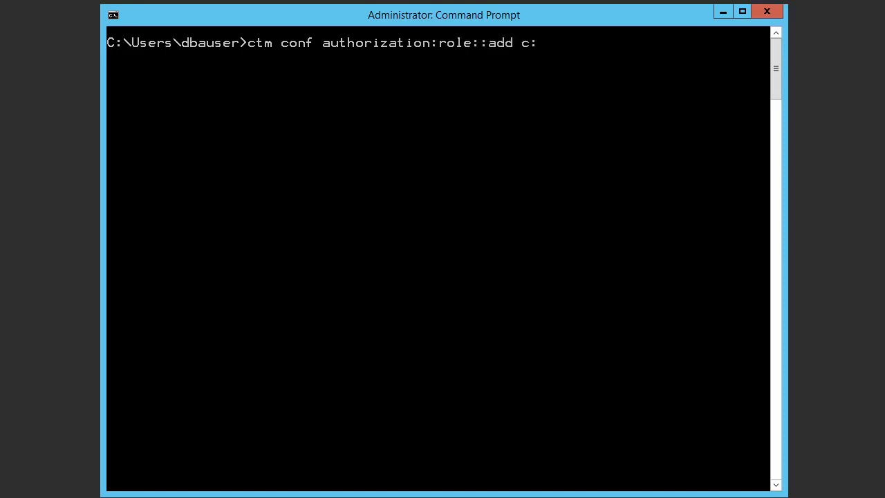
{"action": "type", "text": "\\tmp\\dev1role.json"}
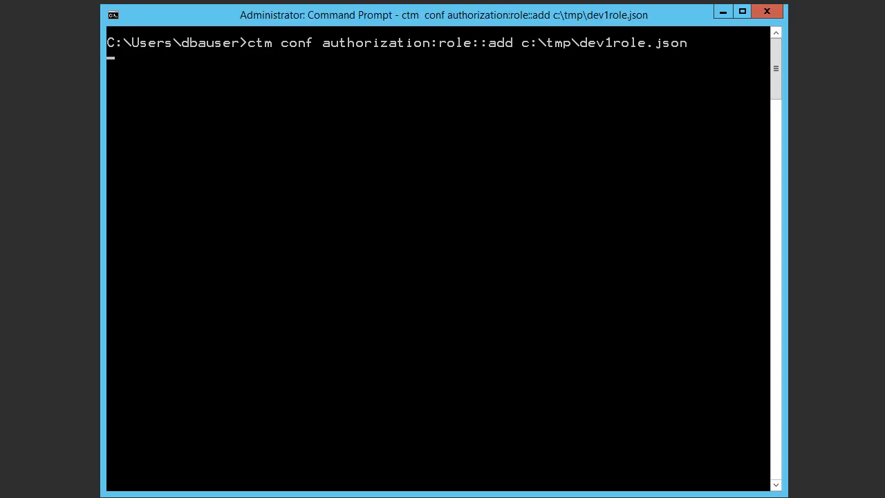
{"action": "key", "text": "enter"}
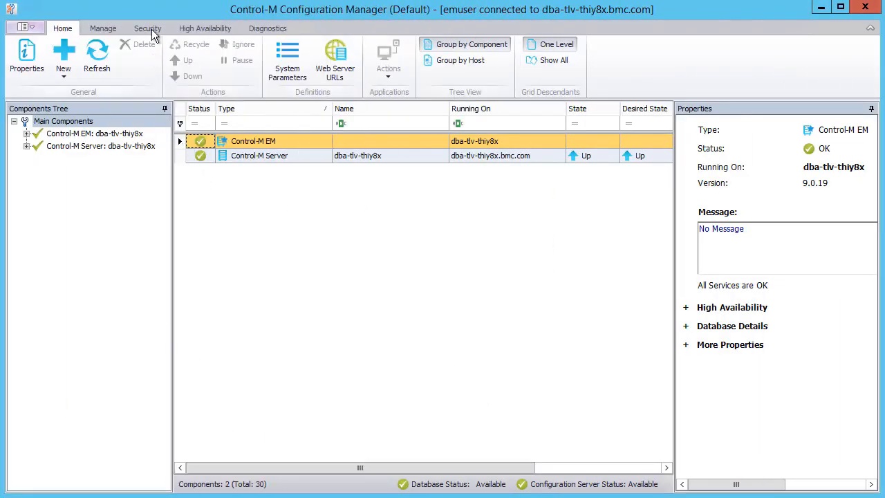
- Show the Security Authorizations roles list to confirm dev1role appears
{"action": "left_click", "coordinate": [146, 28]}
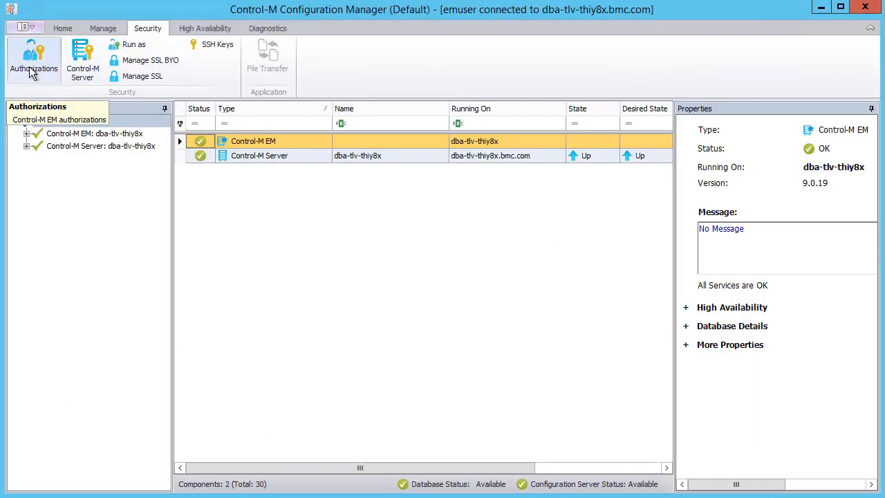
{"action": "left_click", "coordinate": [33, 58]}
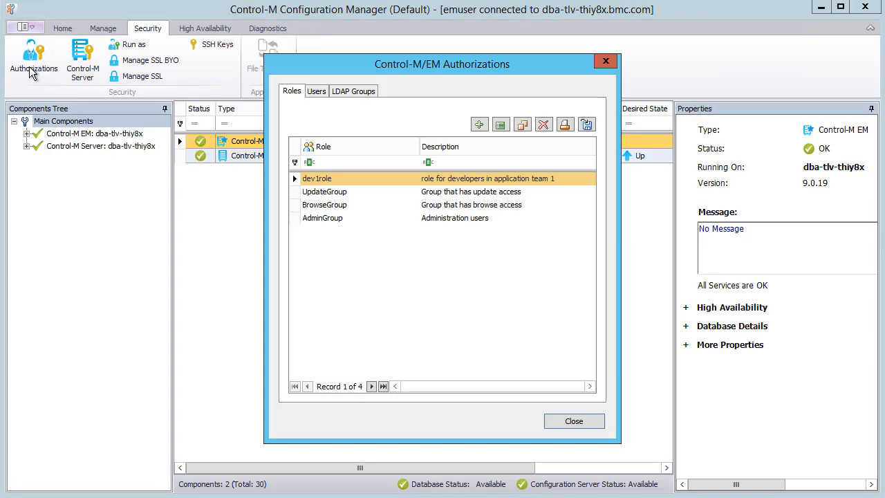